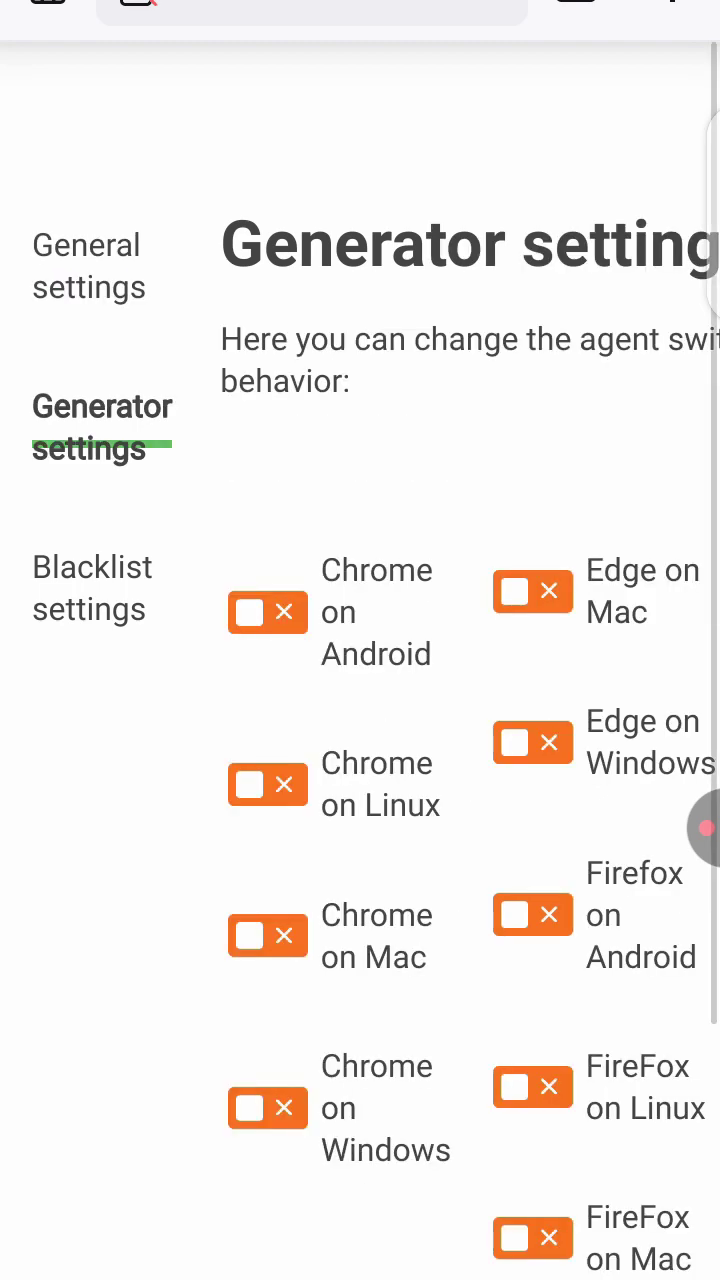
Enable the Chrome on Windows user agent in the Generator settings.
scroll(right, 3)
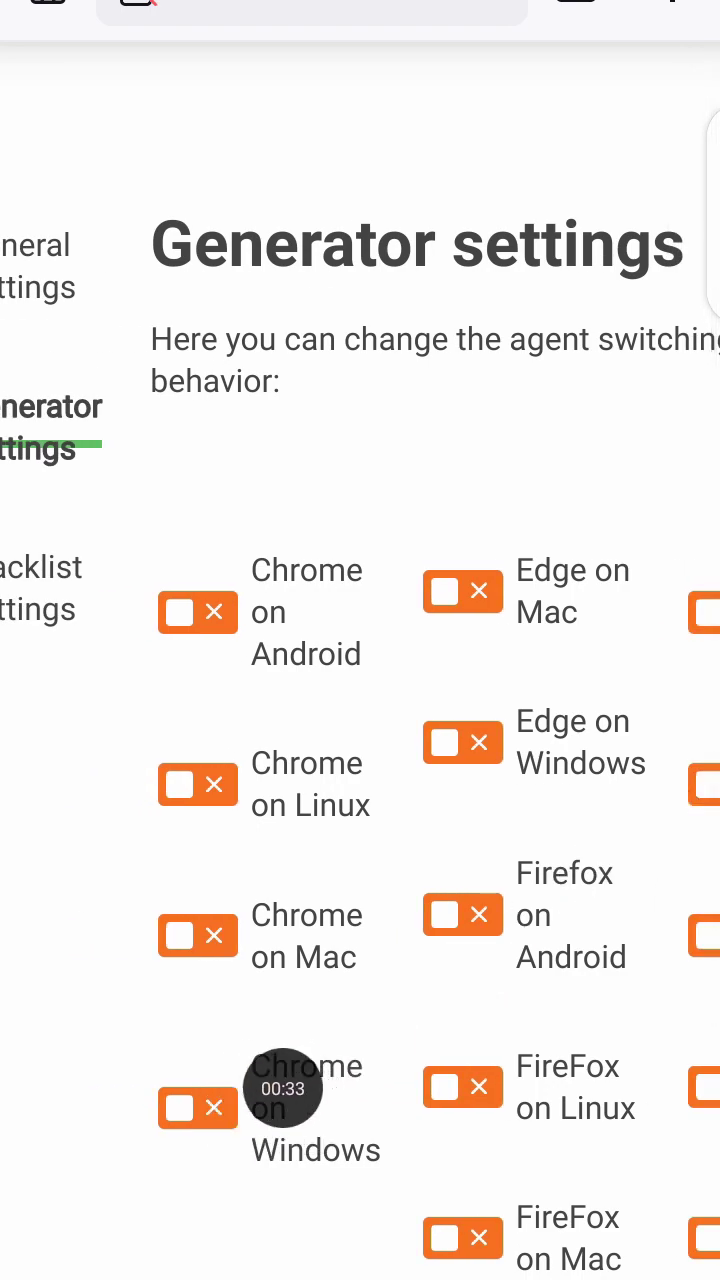
click(198, 1108)
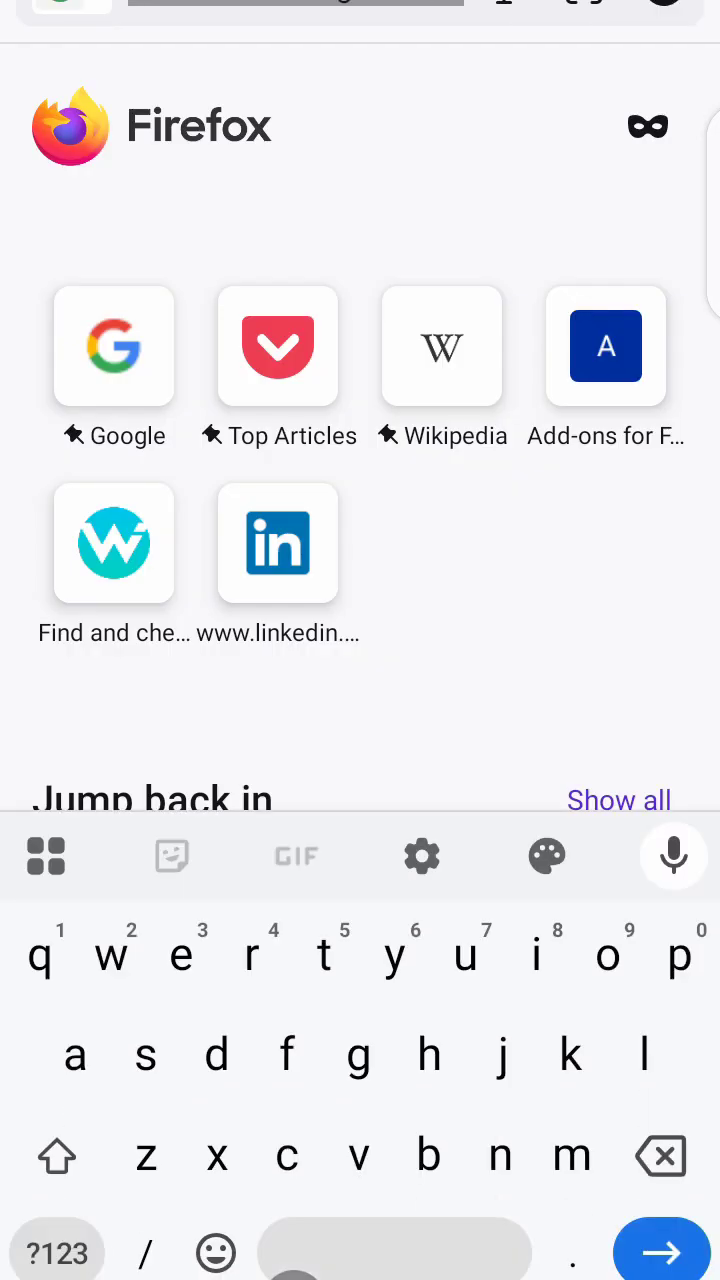
Load whoer.net from the 'who' address-bar suggestion.
key(w)
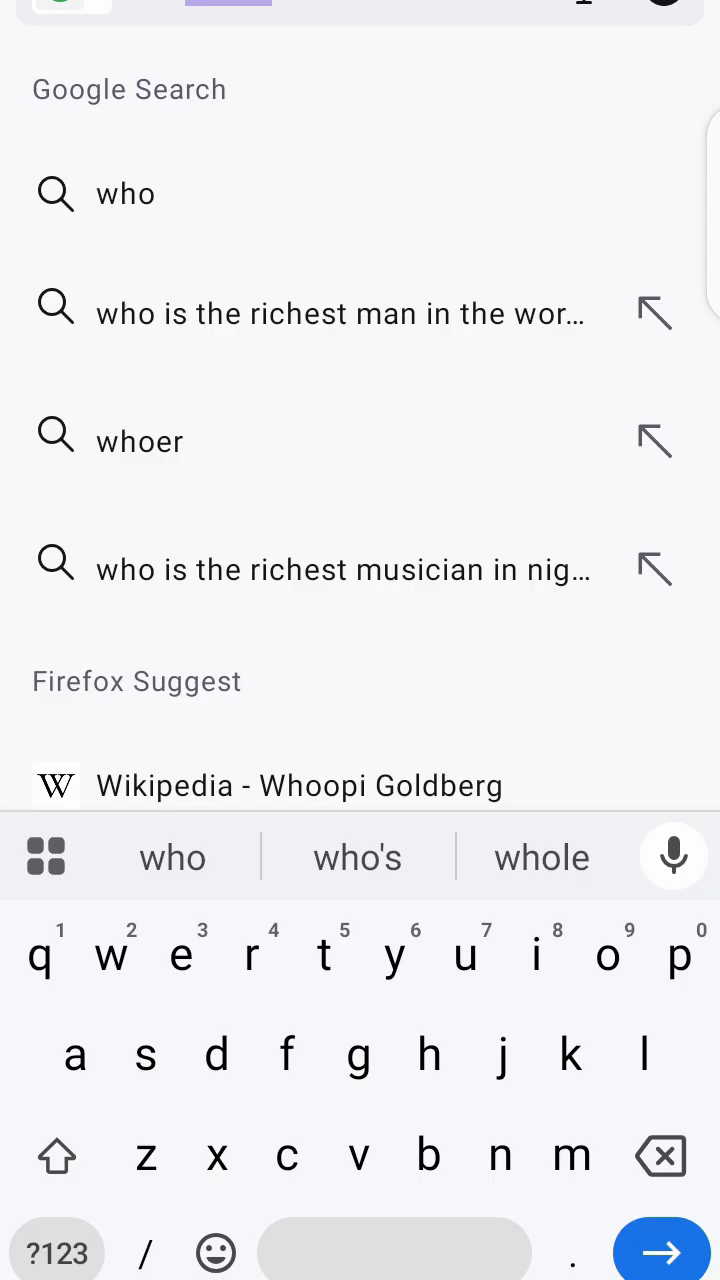
click(140, 440)
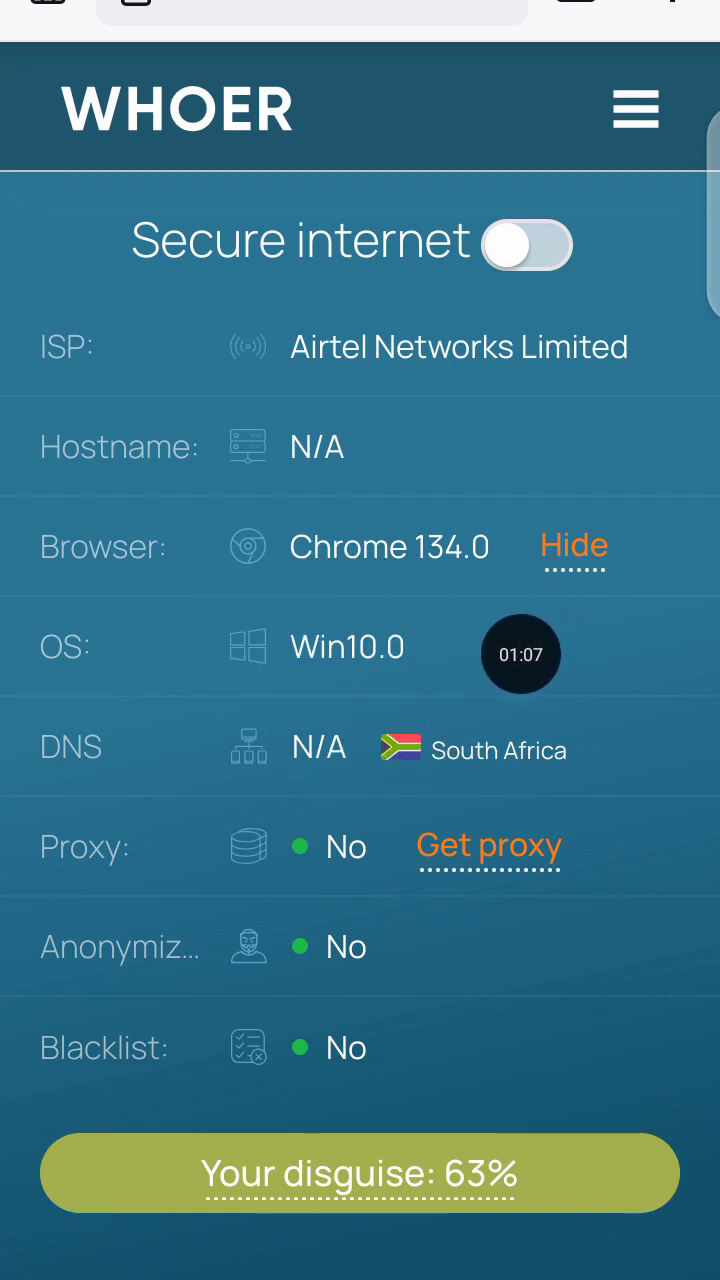
Bring up Firefox's three-dot menu over the whoer.net results showing Chrome 134.0 on Win10.
click(520, 654)
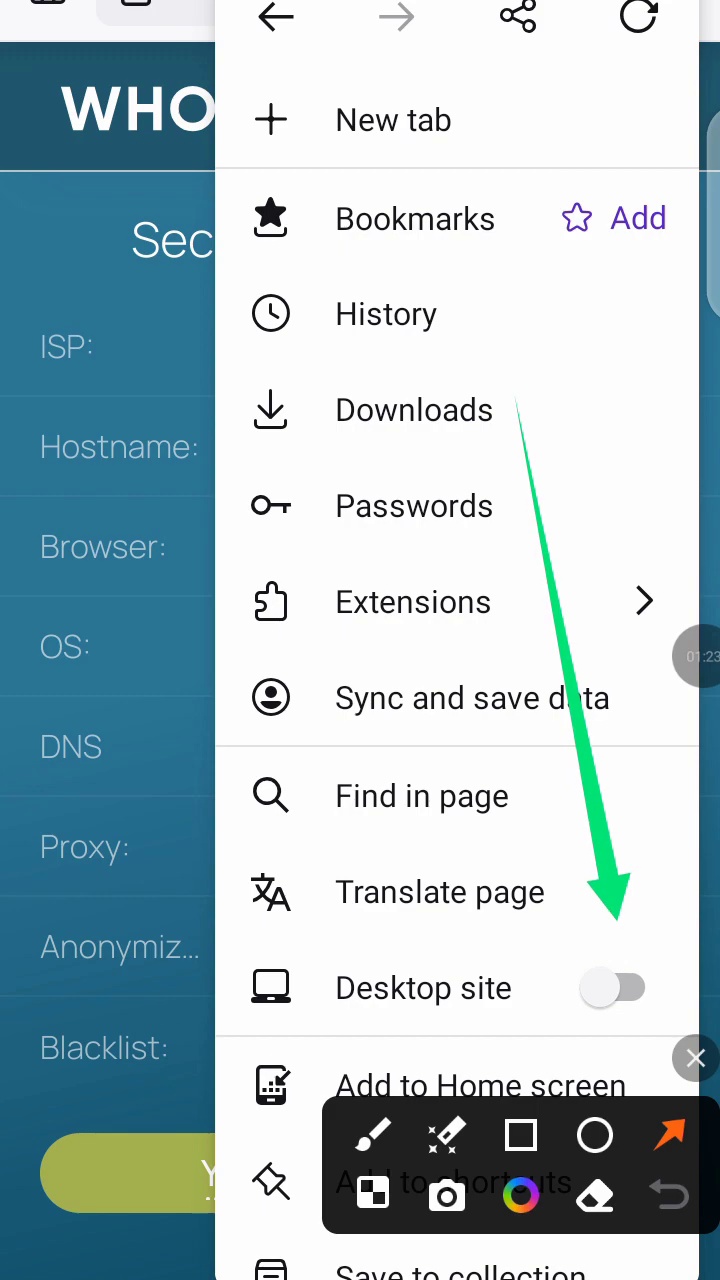
Reload whoer.net as the desktop site and tick Cloudflare's 'Verify you are human' box.
click(694, 1058)
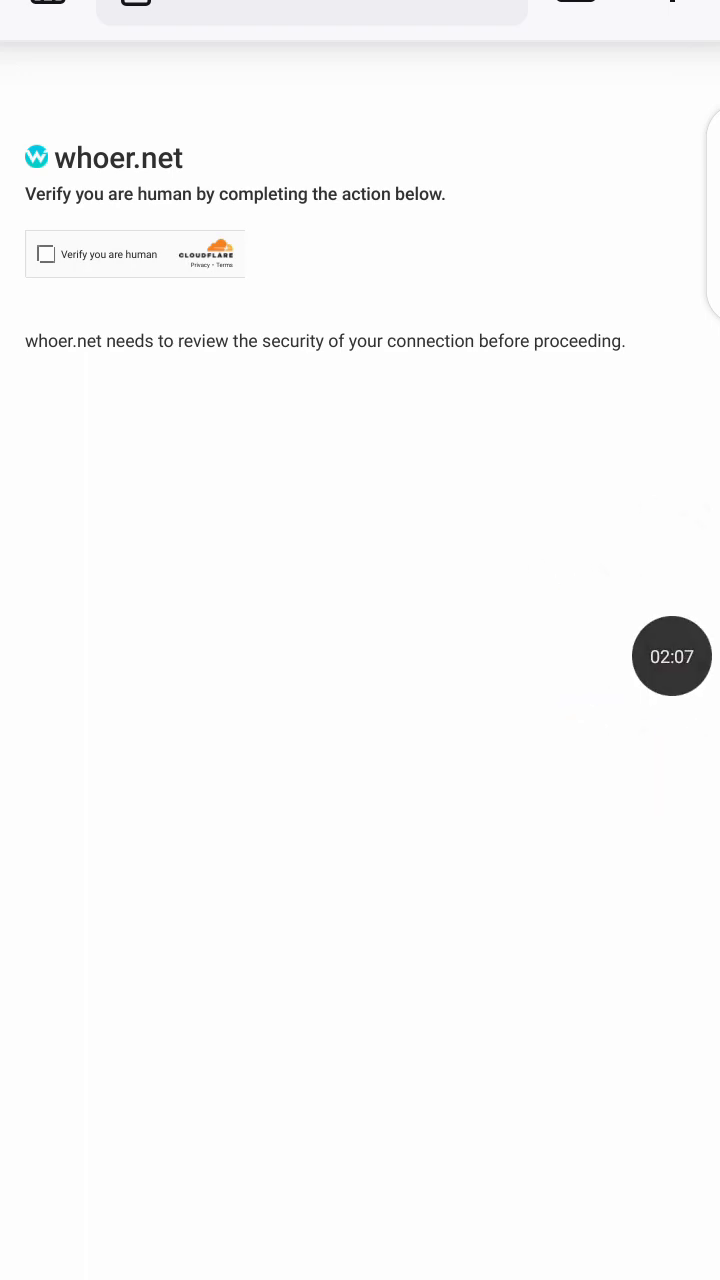
click(46, 254)
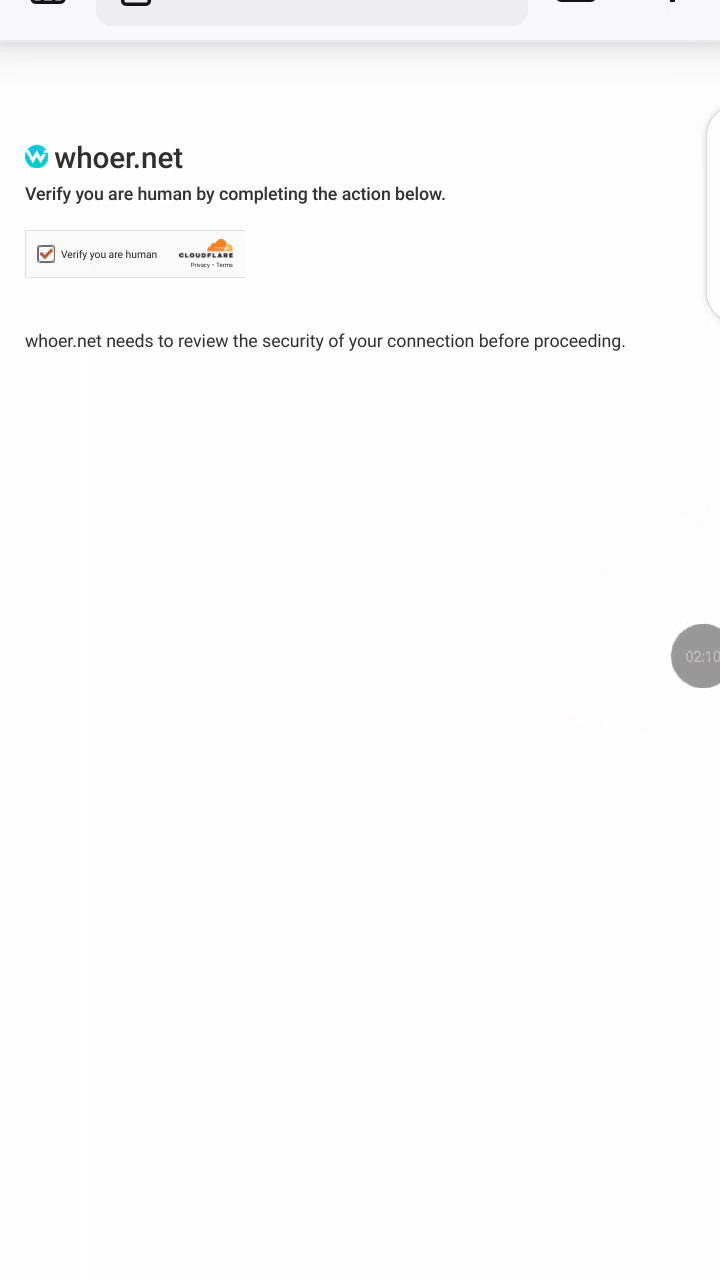